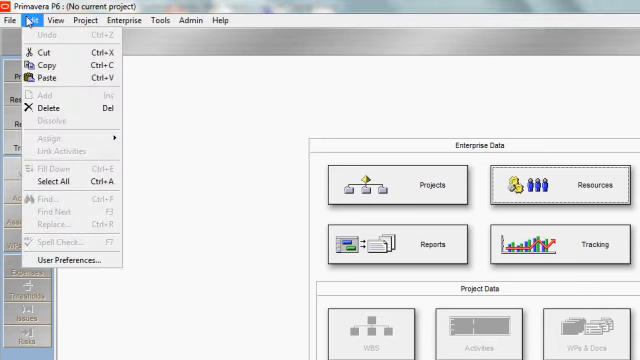
pyautogui.moveTo(64, 260)
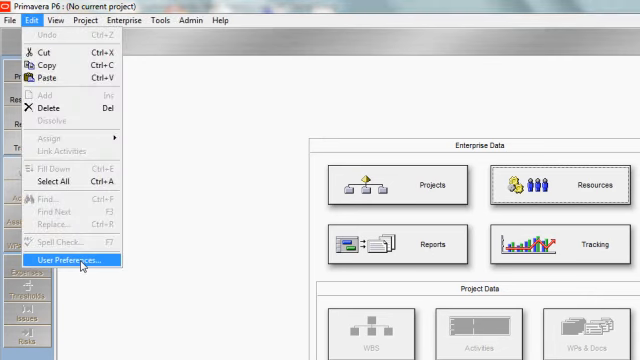
# Step: Confirm 'Use New Resource Wizard' is enabled in User Preferences and return to Home
pyautogui.click(68, 264)
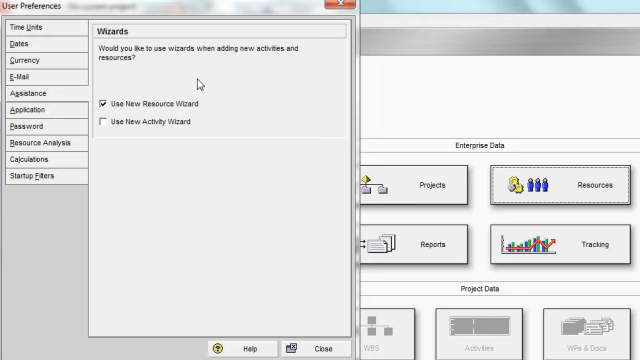
pyautogui.moveTo(212, 114)
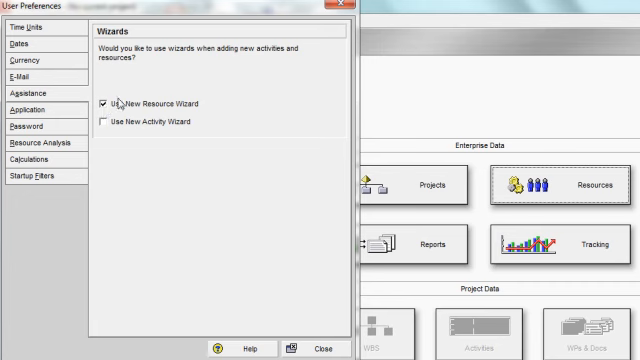
pyautogui.moveTo(232, 110)
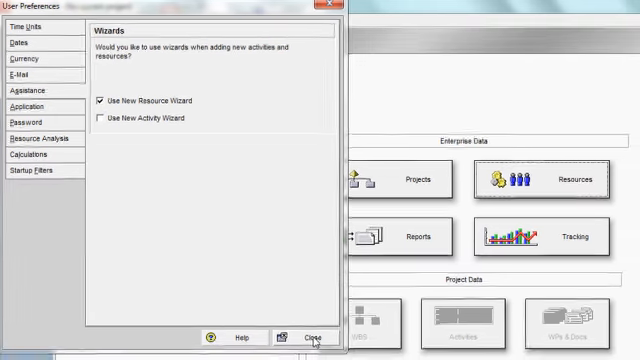
pyautogui.click(306, 336)
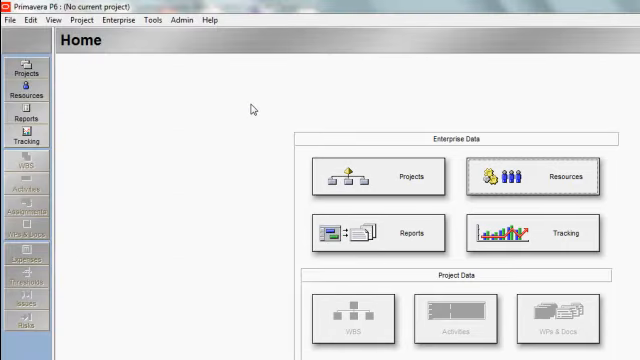
pyautogui.moveTo(252, 108)
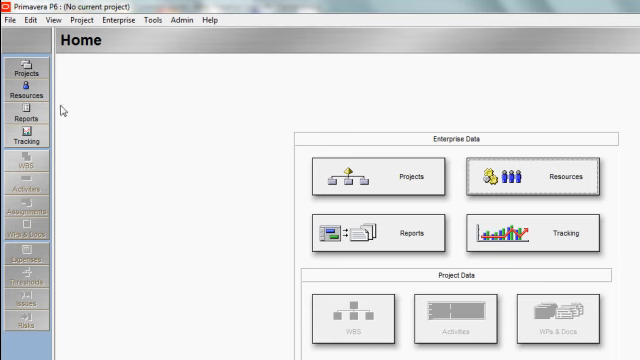
pyautogui.moveTo(24, 210)
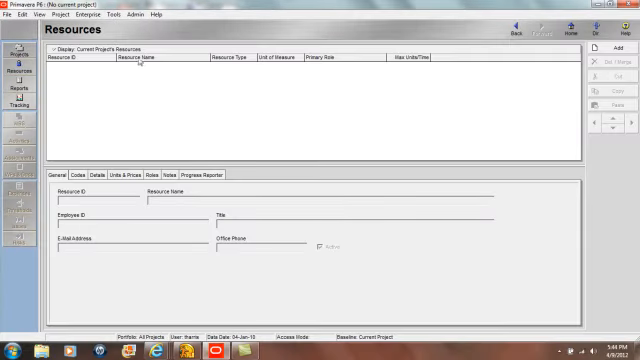
pyautogui.moveTo(132, 98)
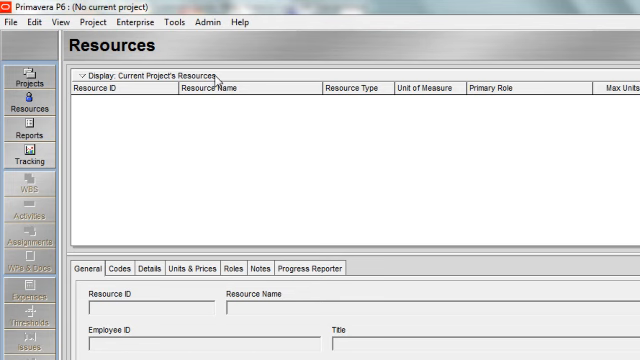
# Step: Filter the Resources window to All Resources instead of the current project's only
pyautogui.click(96, 80)
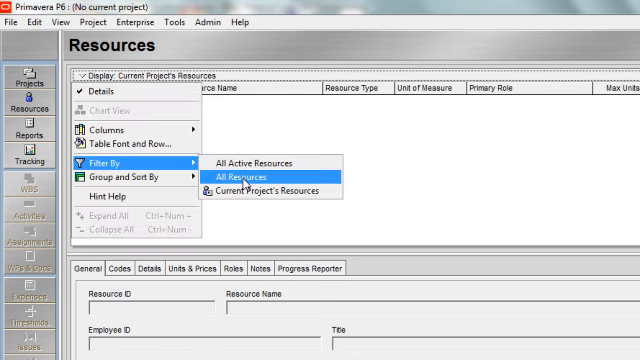
pyautogui.click(248, 176)
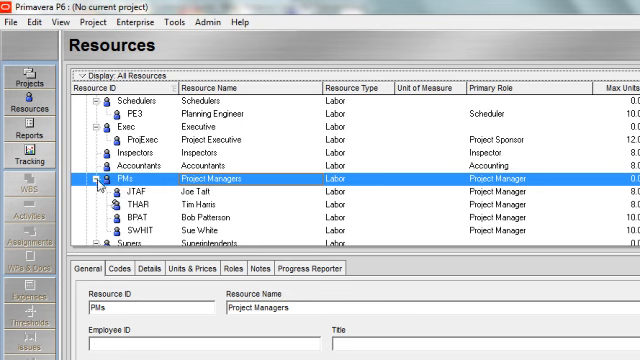
pyautogui.moveTo(304, 180)
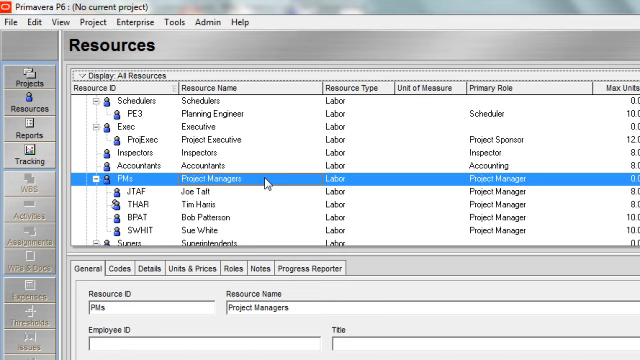
pyautogui.moveTo(268, 184)
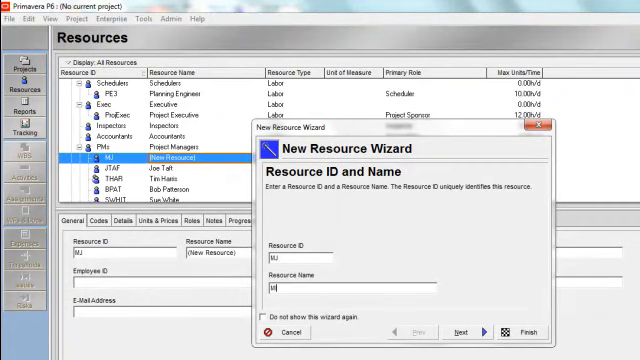
# Step: Name the new resource MICKY JAGGER and continue to the resource type step
pyautogui.write('MICKY JAGGER')
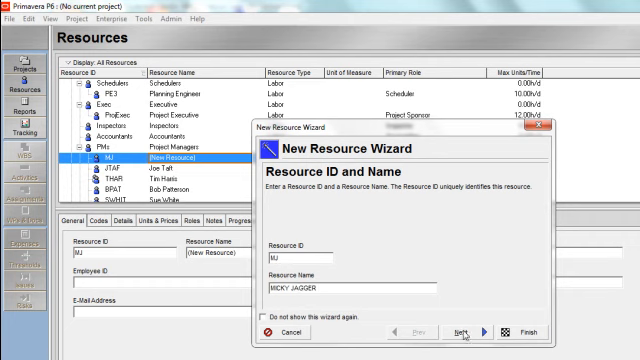
pyautogui.click(462, 332)
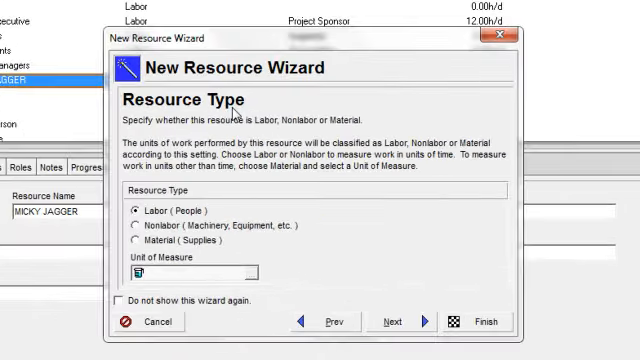
pyautogui.moveTo(260, 236)
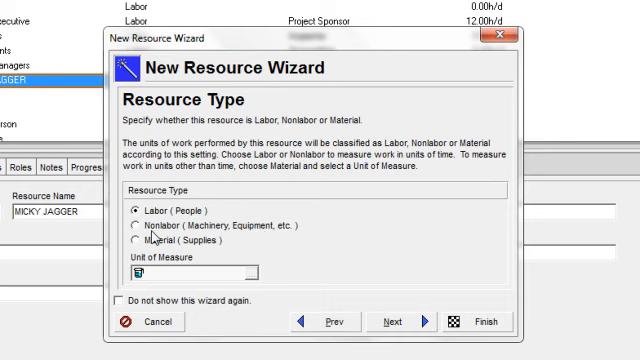
pyautogui.moveTo(256, 236)
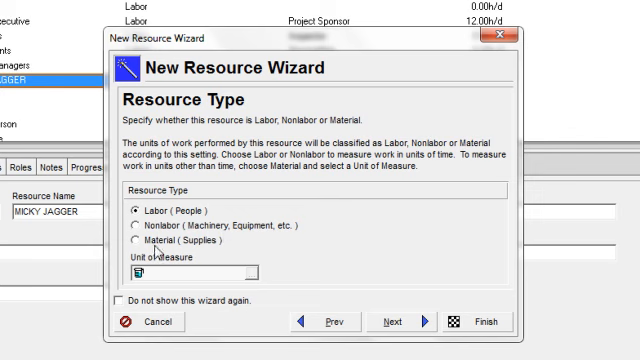
pyautogui.moveTo(150, 252)
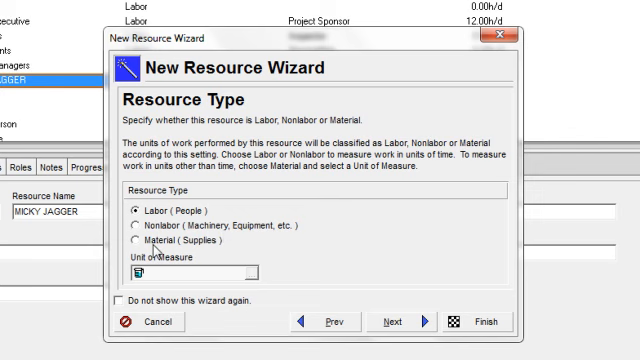
# Step: Set the resource type to Labor (after briefly choosing Material) and reach Units / Time & Prices
pyautogui.click(132, 240)
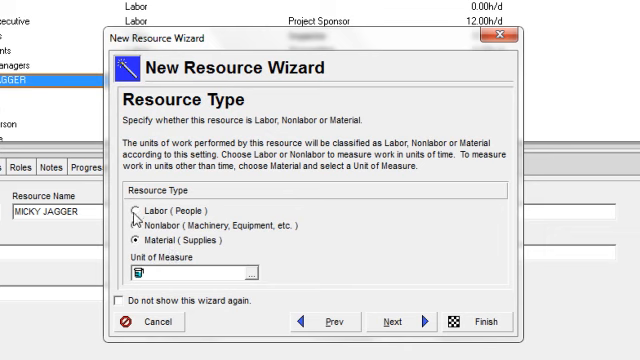
pyautogui.click(140, 210)
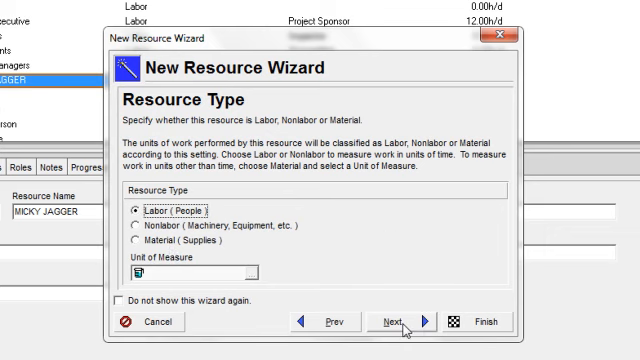
pyautogui.click(392, 320)
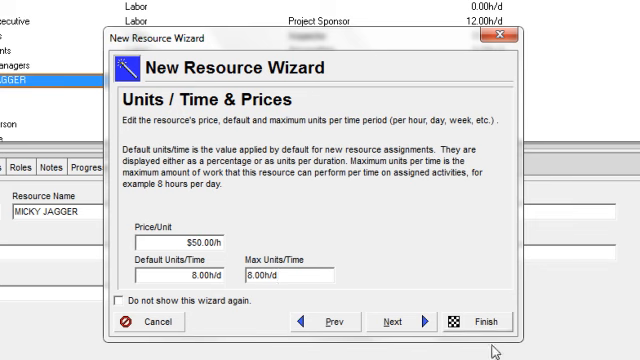
pyautogui.click(392, 320)
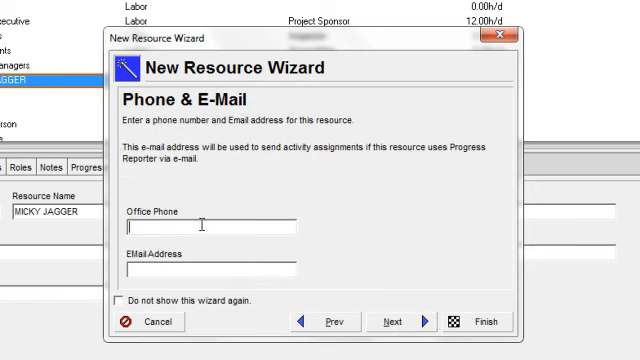
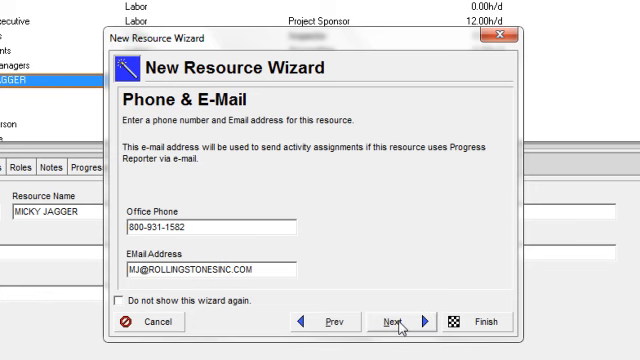
pyautogui.click(392, 320)
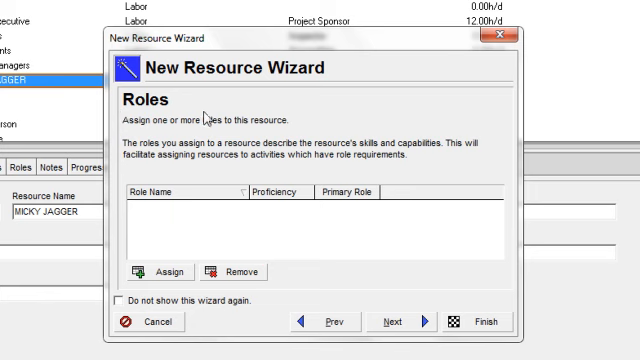
pyautogui.moveTo(208, 110)
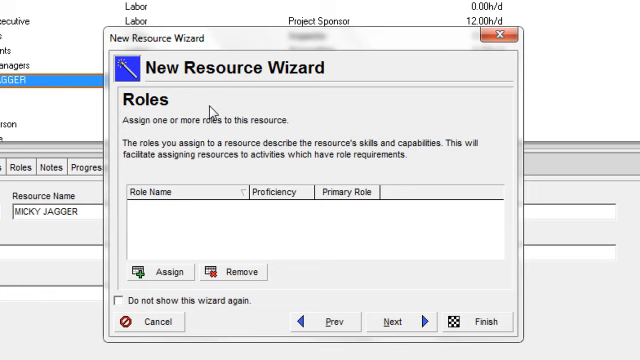
pyautogui.moveTo(210, 110)
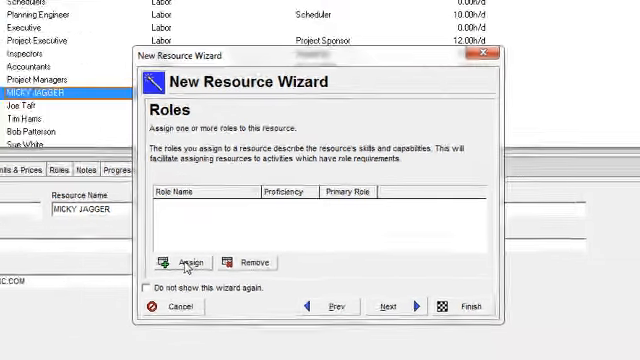
# Step: Assign Project Manager as primary role at Master proficiency and Purchasing at Skilled proficiency
pyautogui.click(184, 262)
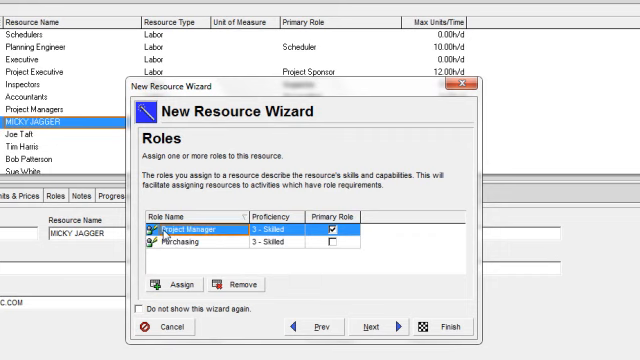
pyautogui.moveTo(162, 232)
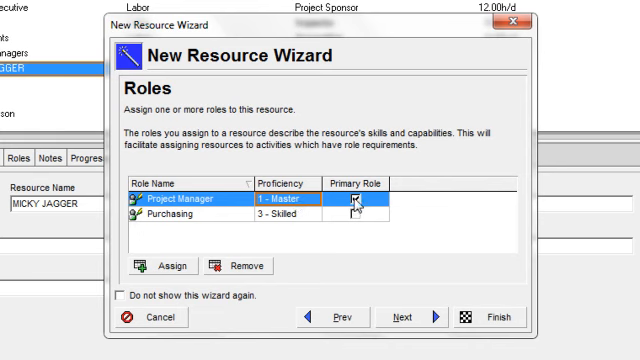
pyautogui.click(350, 202)
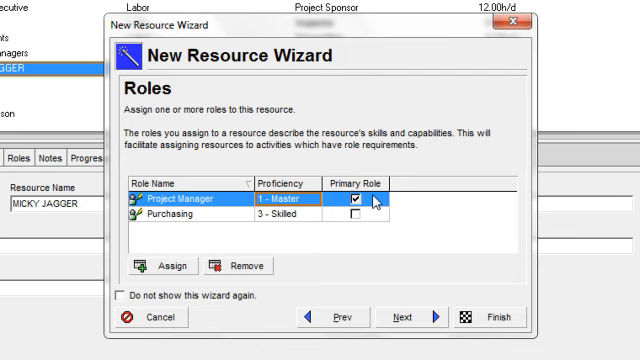
pyautogui.click(360, 204)
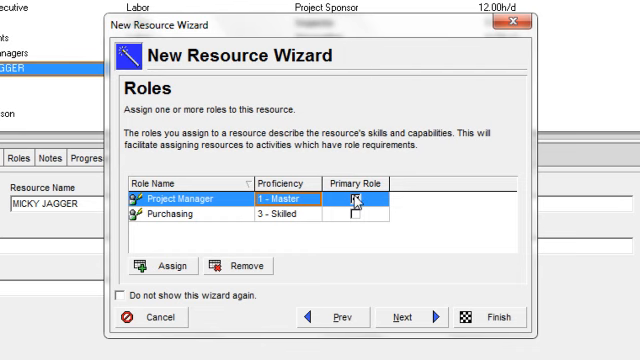
pyautogui.click(360, 204)
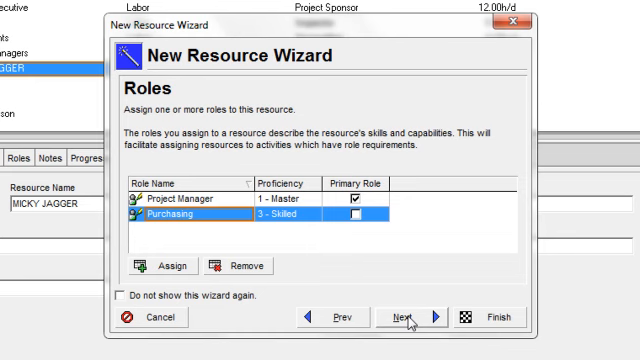
# Step: Advance the wizard from roles to the Resource Calendar step
pyautogui.click(398, 316)
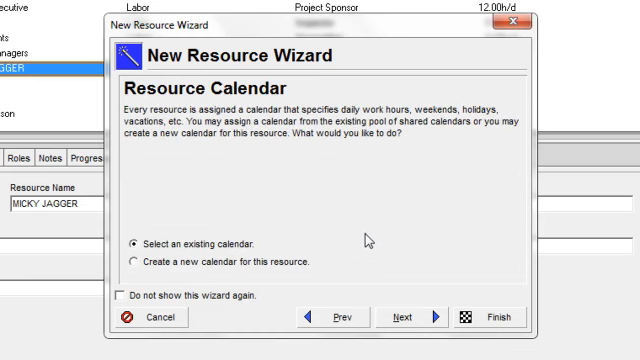
pyautogui.moveTo(370, 238)
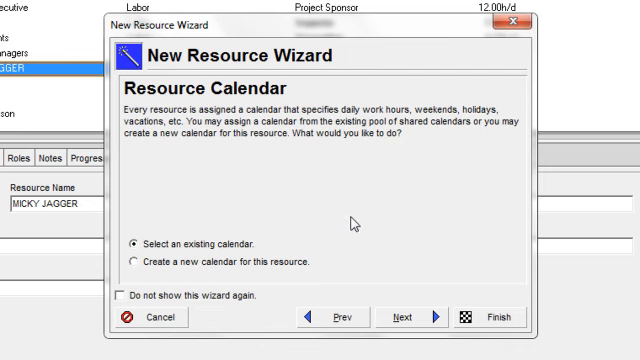
pyautogui.moveTo(162, 262)
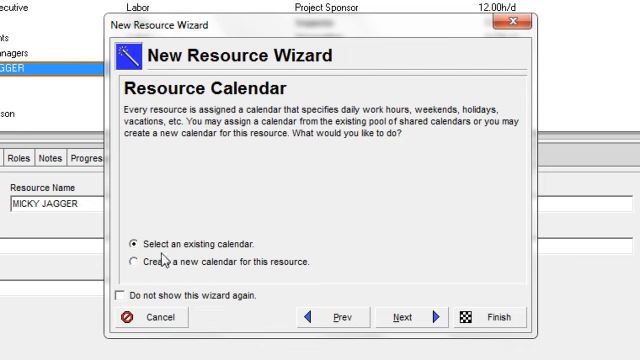
pyautogui.moveTo(252, 256)
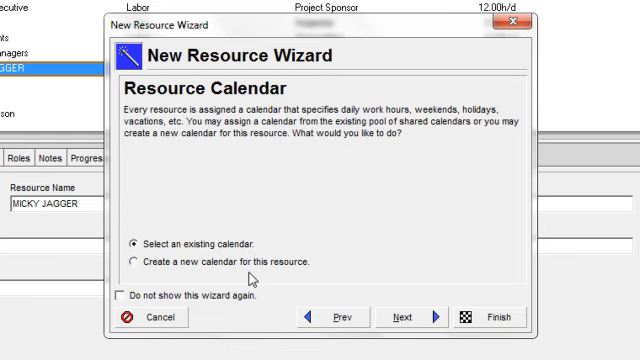
pyautogui.moveTo(332, 276)
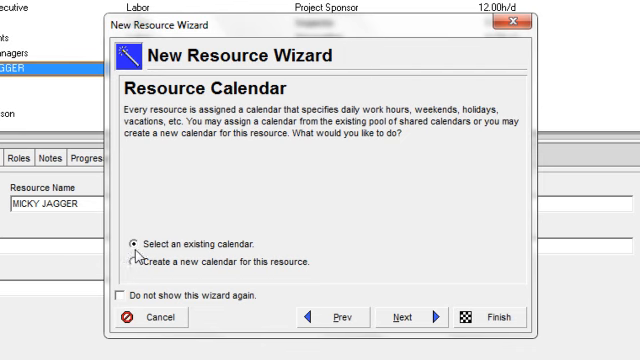
pyautogui.moveTo(232, 256)
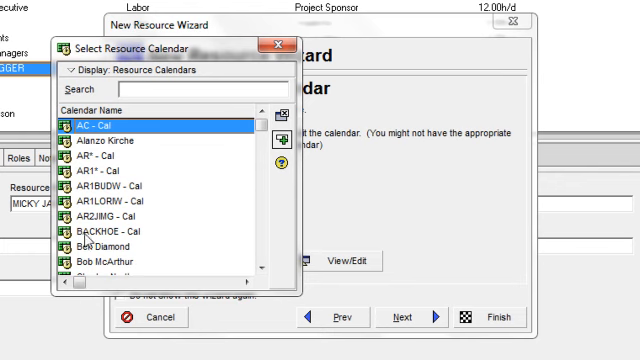
pyautogui.moveTo(144, 272)
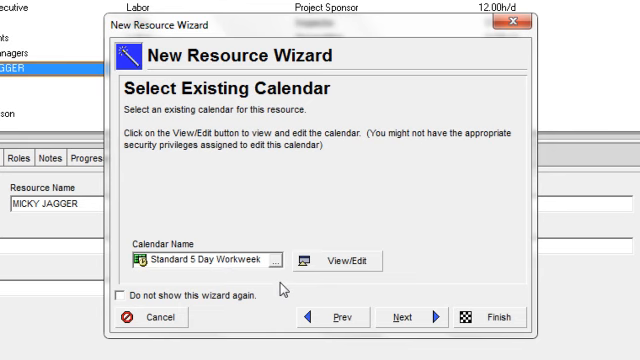
pyautogui.moveTo(284, 288)
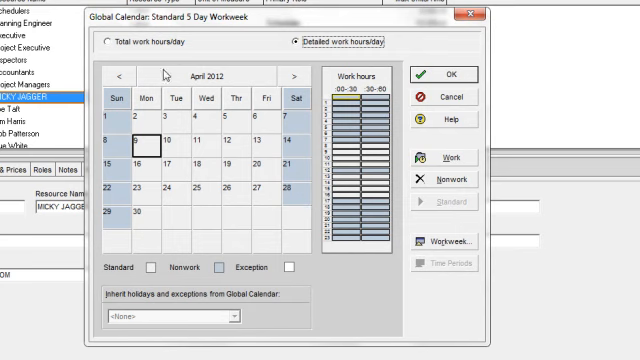
pyautogui.moveTo(210, 238)
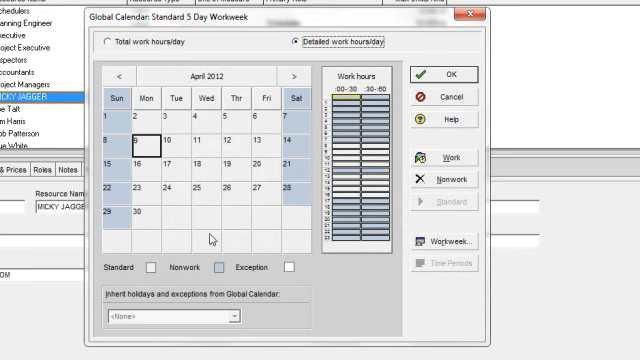
pyautogui.moveTo(210, 234)
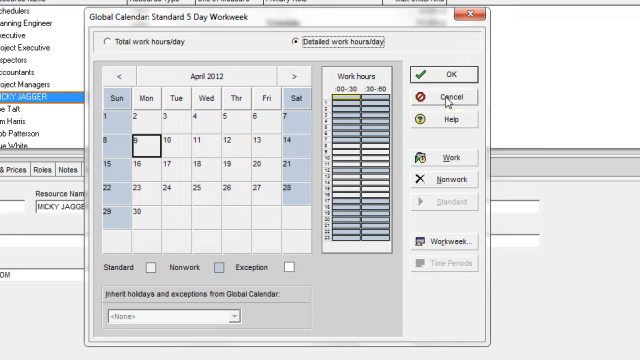
pyautogui.moveTo(124, 104)
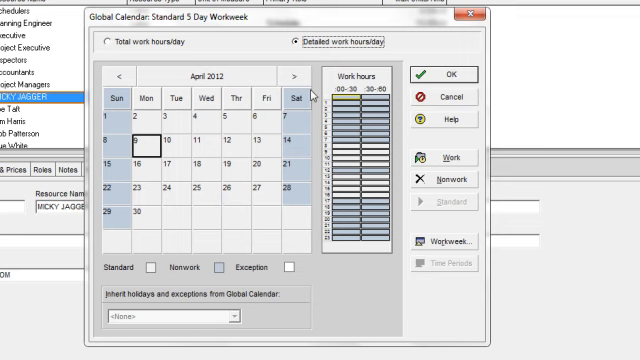
pyautogui.moveTo(232, 240)
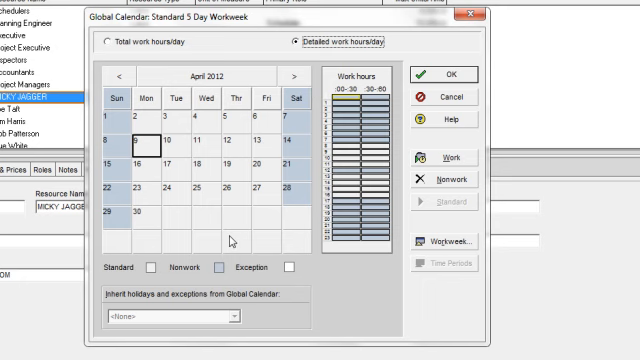
pyautogui.moveTo(444, 100)
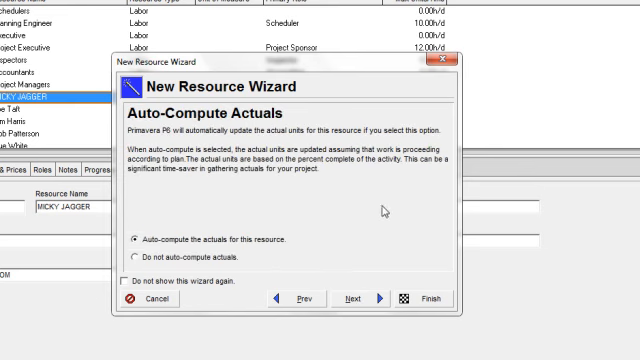
pyautogui.moveTo(144, 128)
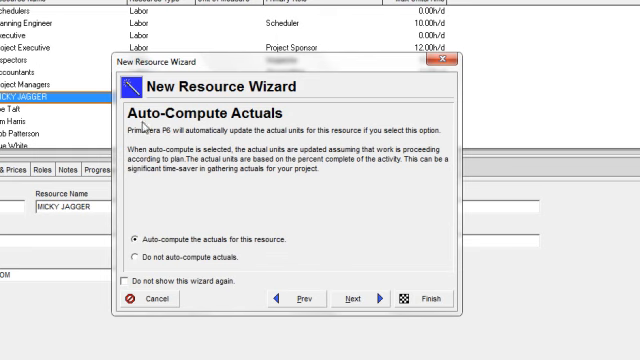
pyautogui.moveTo(138, 126)
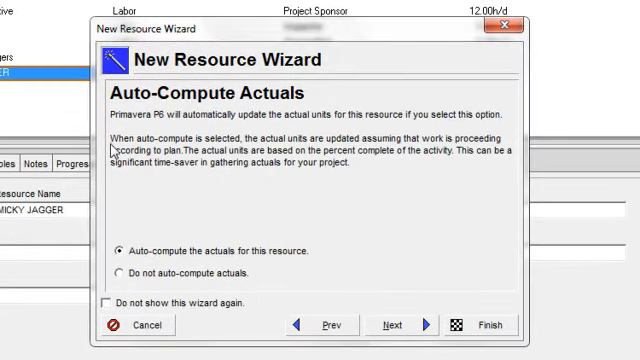
pyautogui.moveTo(318, 144)
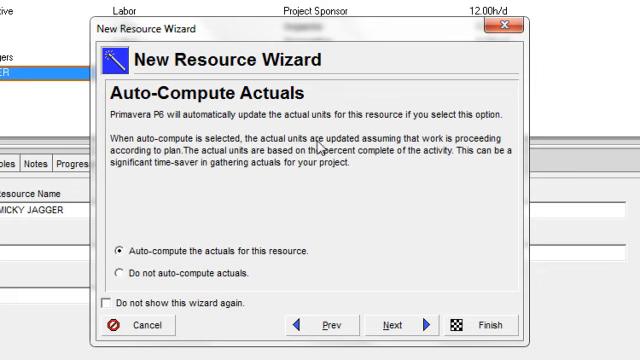
pyautogui.moveTo(384, 148)
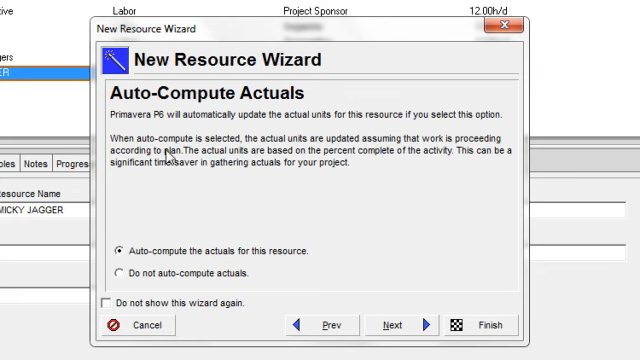
pyautogui.moveTo(192, 160)
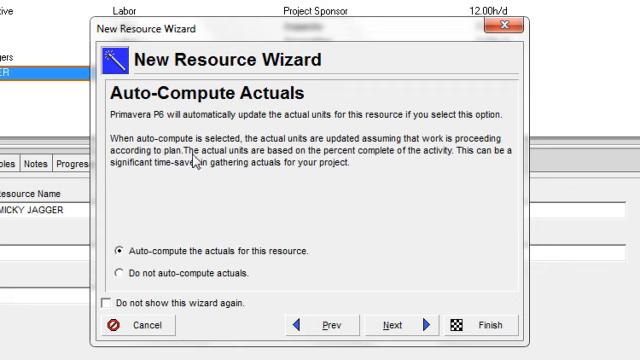
pyautogui.moveTo(356, 158)
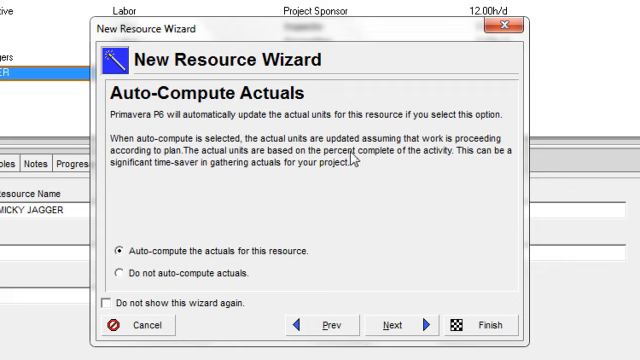
pyautogui.moveTo(452, 168)
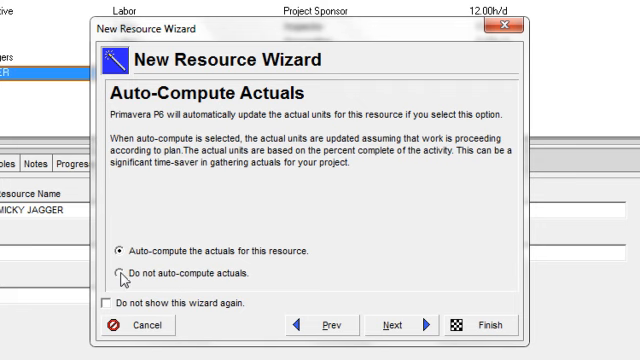
# Step: Select 'Do not auto-compute actuals' for the new resource
pyautogui.click(116, 272)
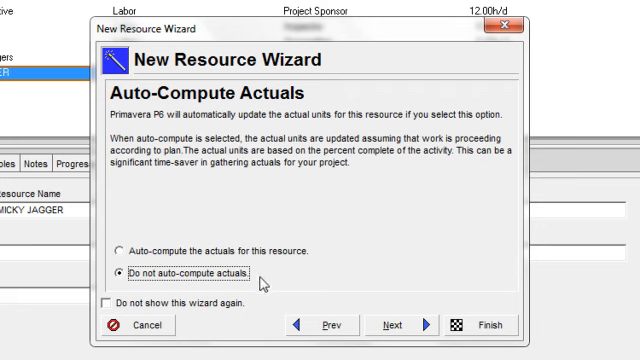
pyautogui.moveTo(390, 242)
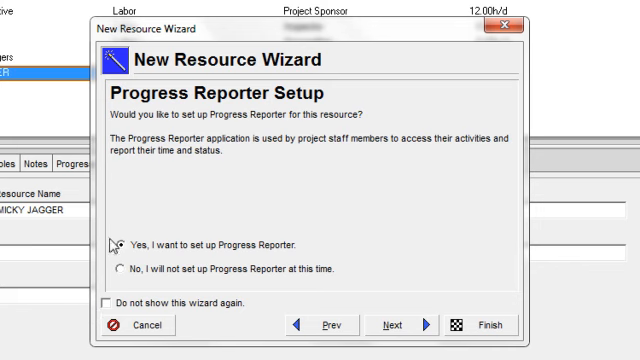
pyautogui.moveTo(380, 212)
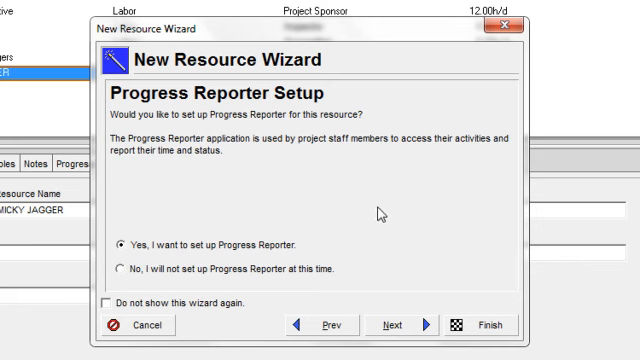
pyautogui.moveTo(382, 210)
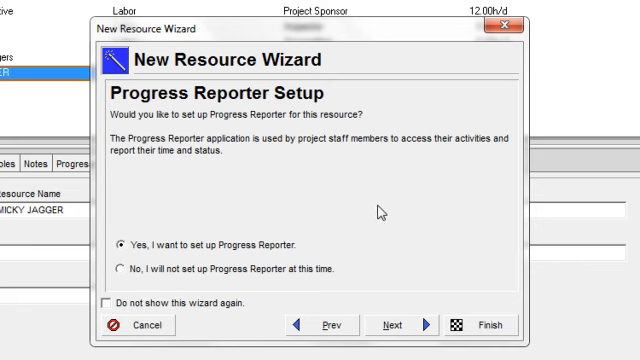
# Step: Decline Progress Reporter setup and finish the wizard, adding Micky Jagger to the resource list
pyautogui.click(120, 268)
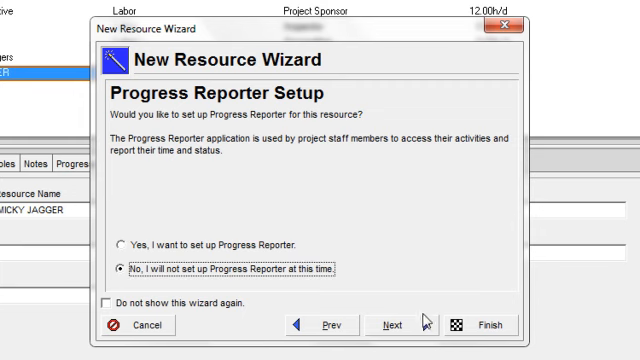
pyautogui.click(392, 324)
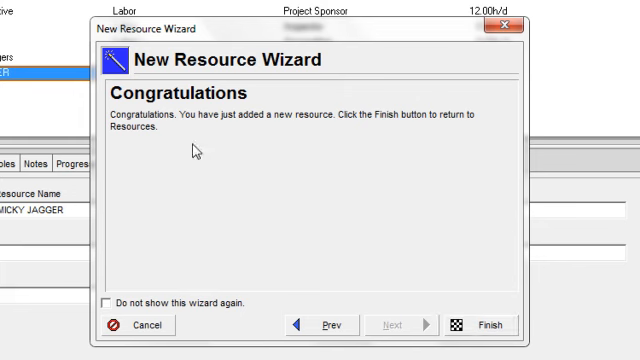
pyautogui.moveTo(198, 238)
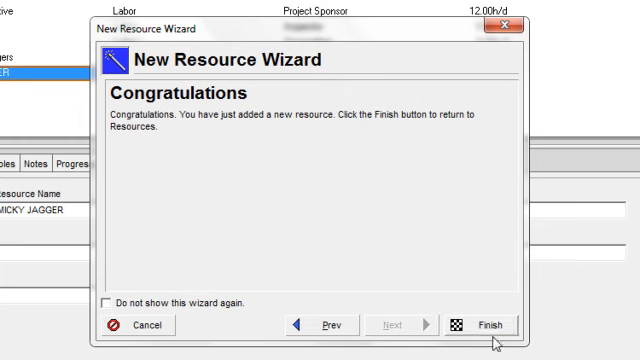
pyautogui.click(484, 324)
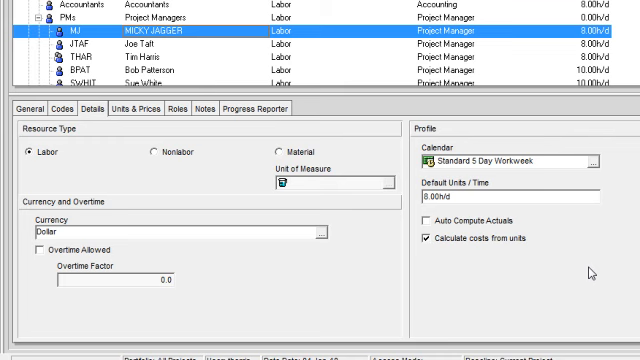
# Step: Review Micky Jagger's Notes and General tabs showing email, office phone and active status
pyautogui.click(132, 108)
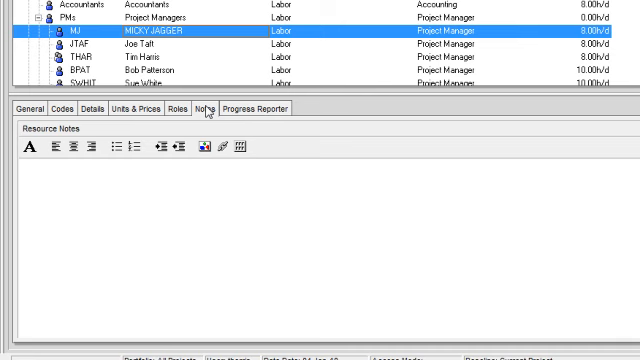
pyautogui.click(262, 108)
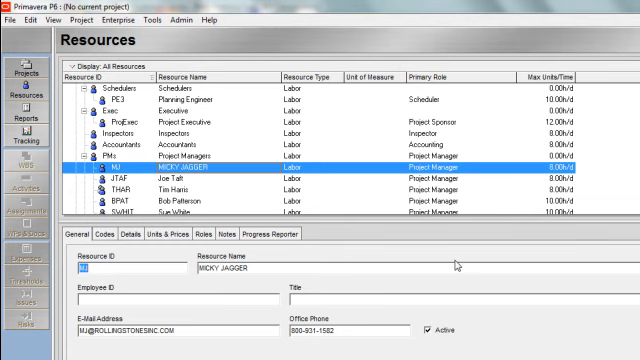
pyautogui.moveTo(616, 332)
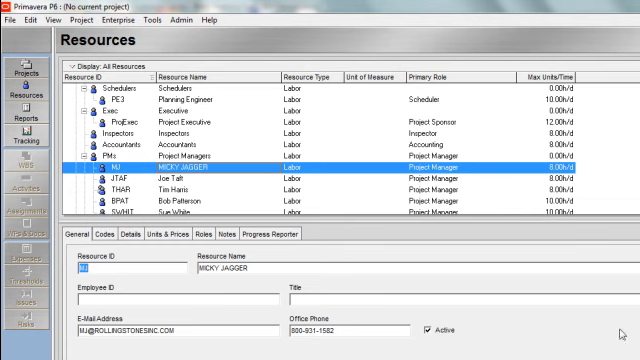